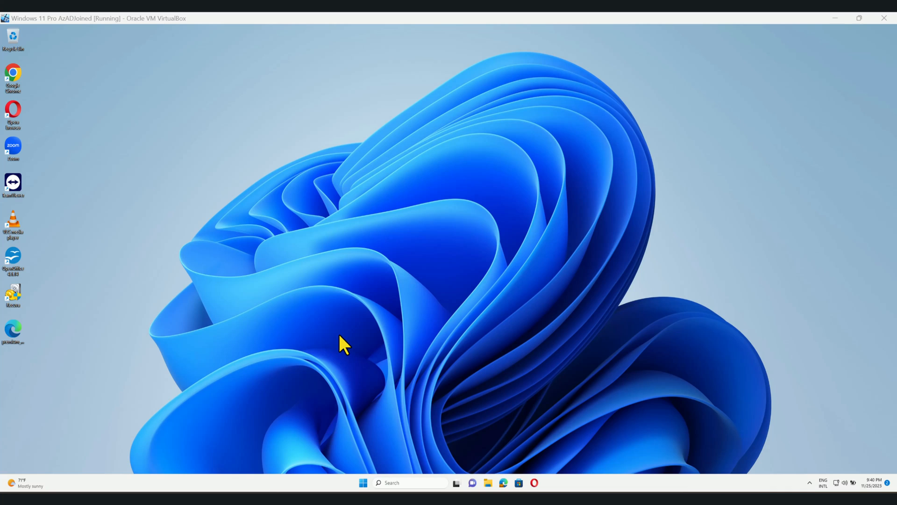
- Launch Notepad from Start search with administrator rights, approving the UAC prompt
left_click(363, 482)
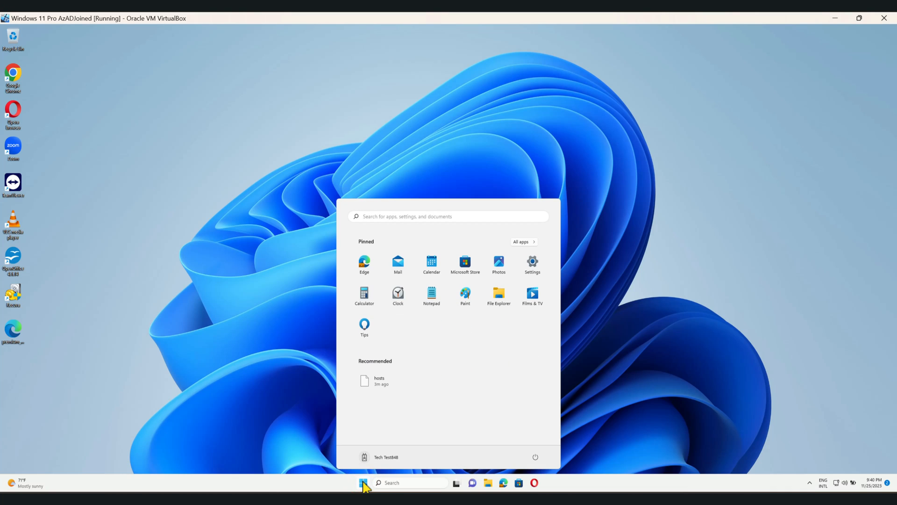
type("notepad")
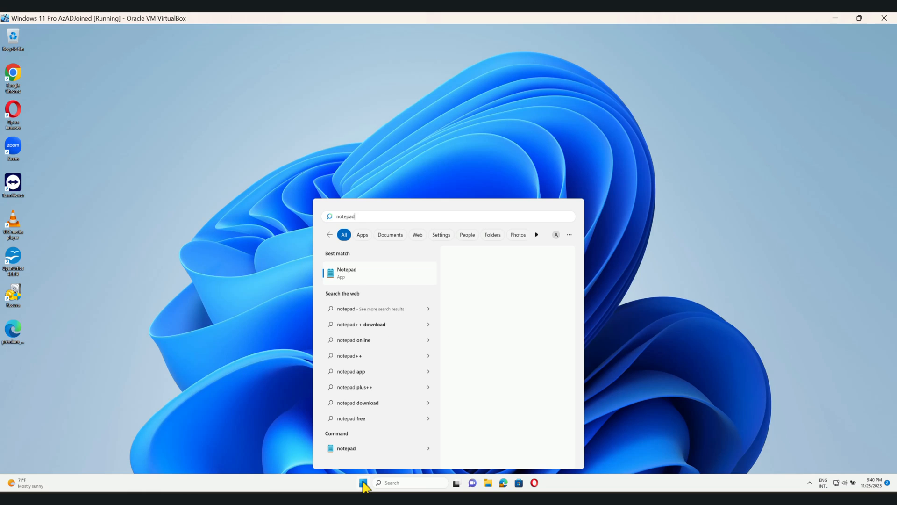
right_click(346, 272)
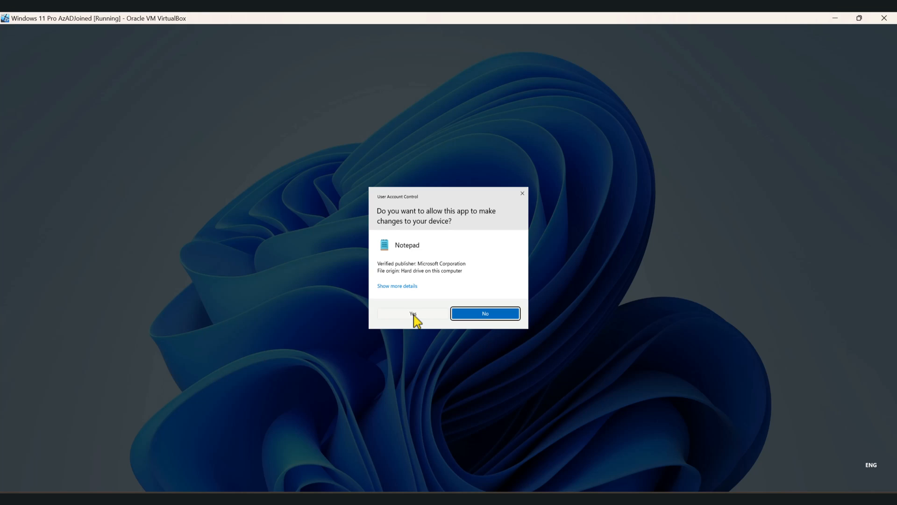
left_click(412, 313)
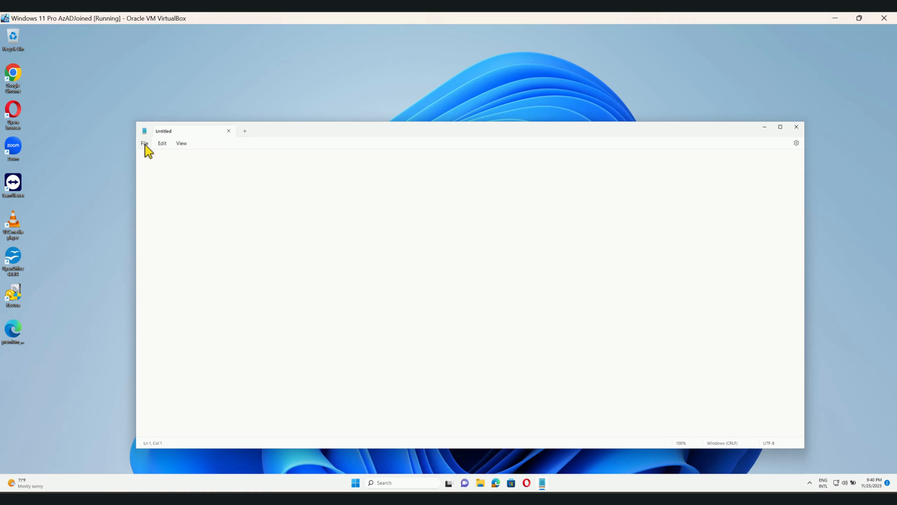
- Begin opening a file and browse This PC into Local Disk (C:) and the Windows folder
left_click(144, 143)
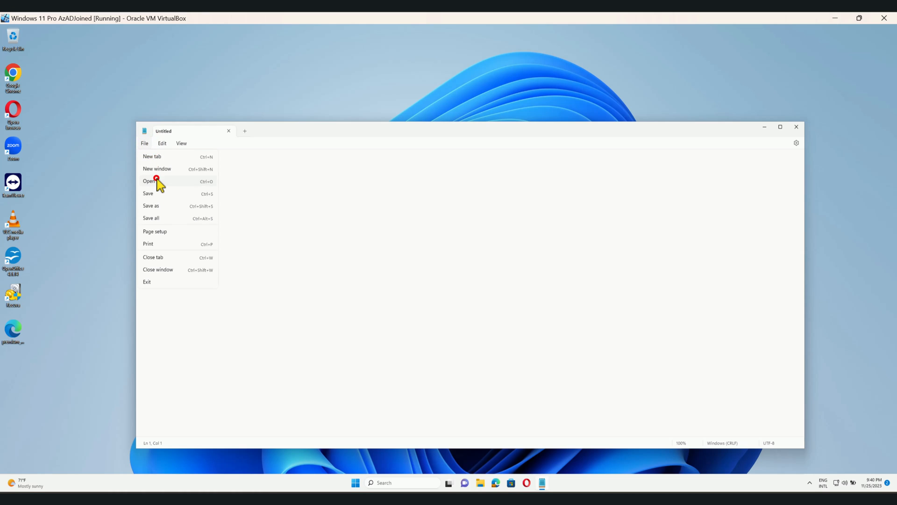
left_click(150, 180)
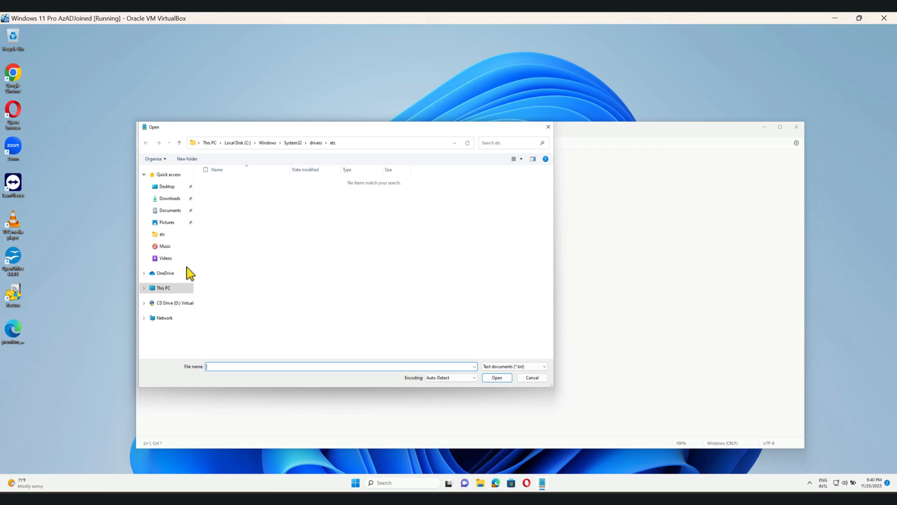
left_click(162, 288)
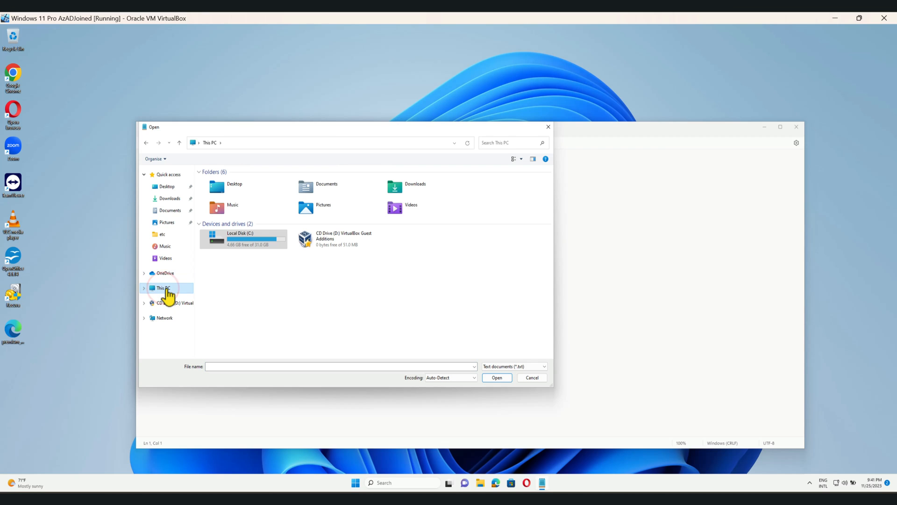
double_click(243, 239)
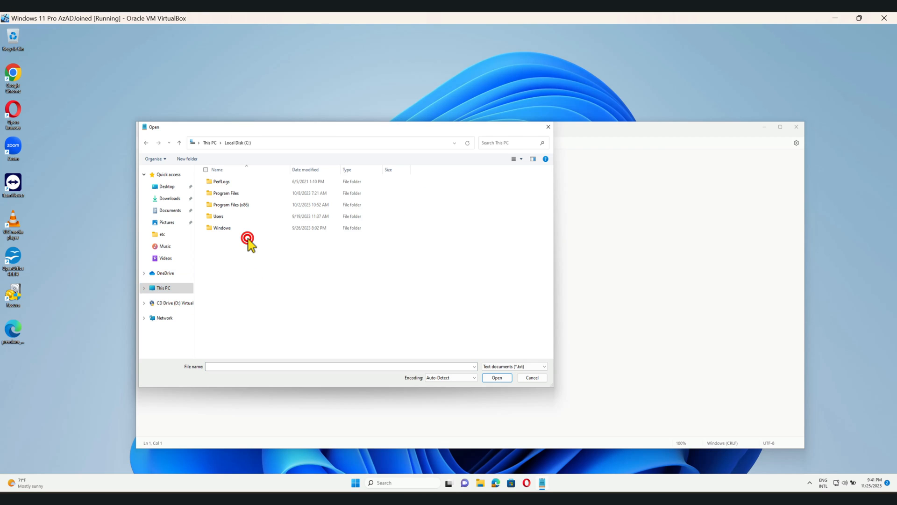
double_click(222, 227)
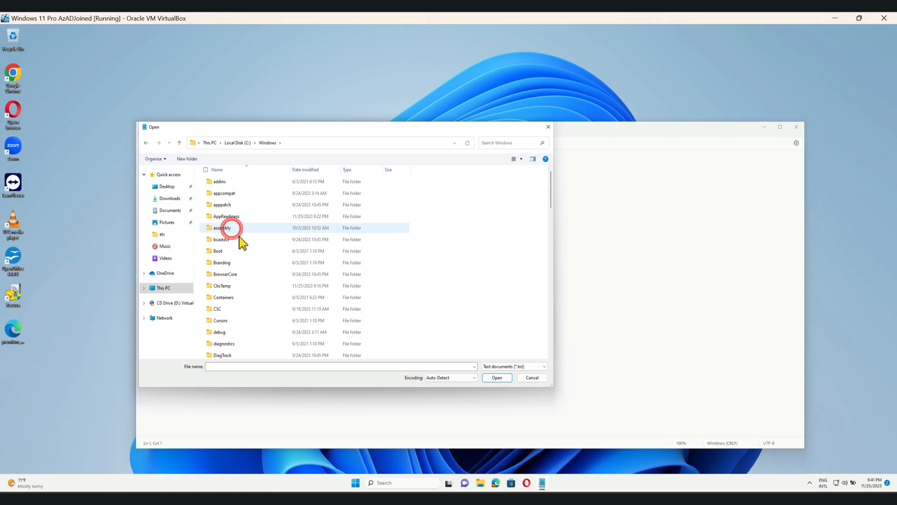
- Continue into System32, drivers and finally the etc folder
scroll("down", 3)
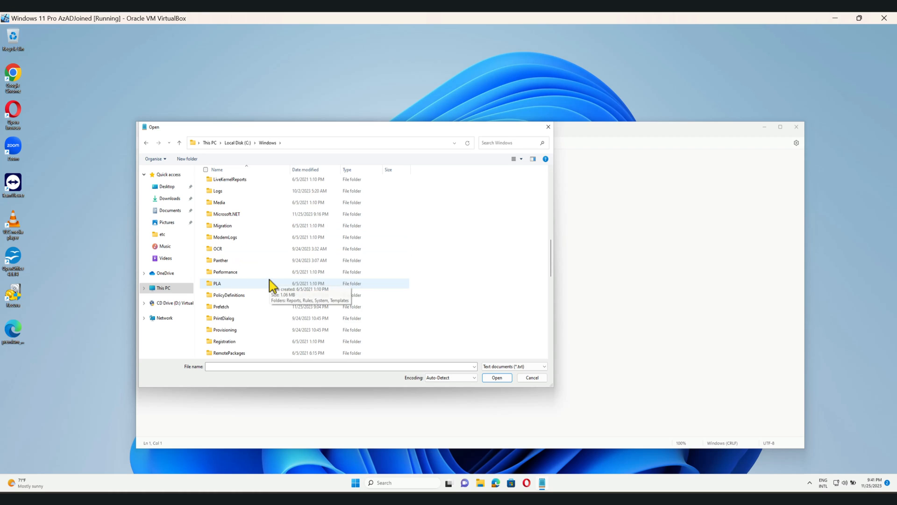
scroll("down", 3)
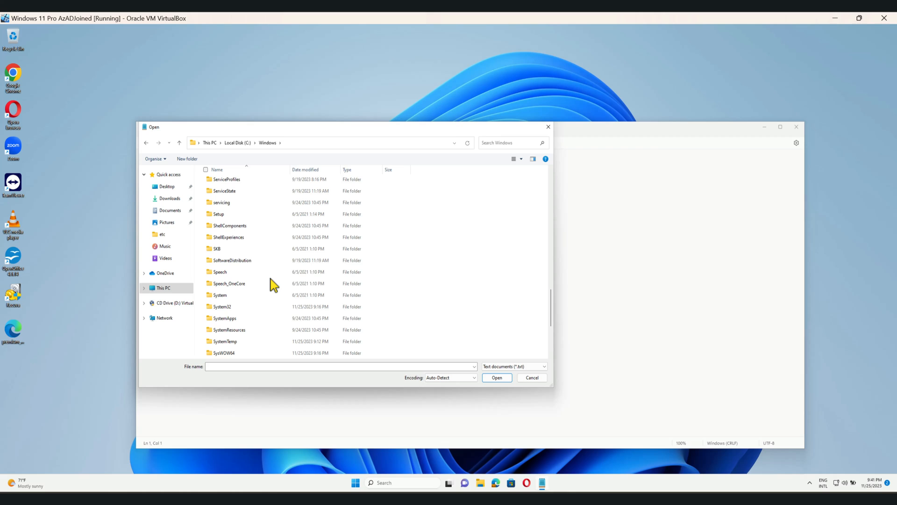
left_click(223, 272)
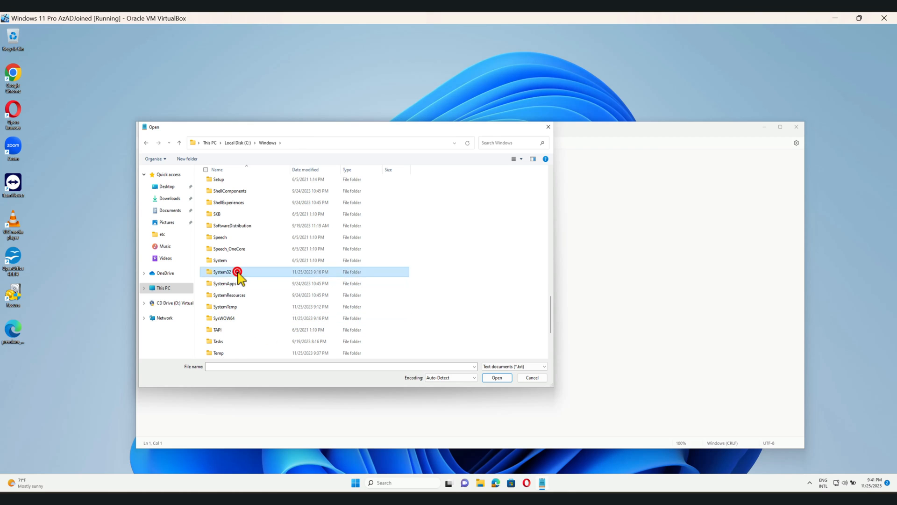
double_click(223, 272)
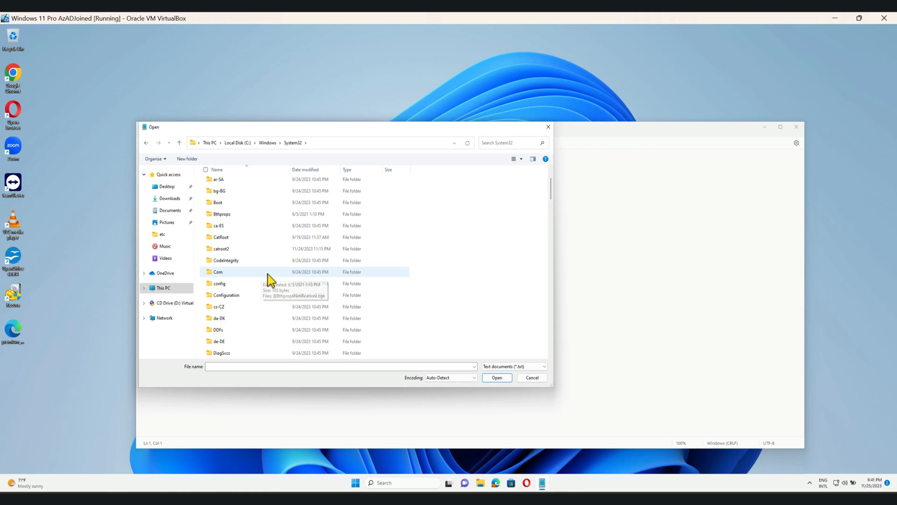
scroll("down", 3)
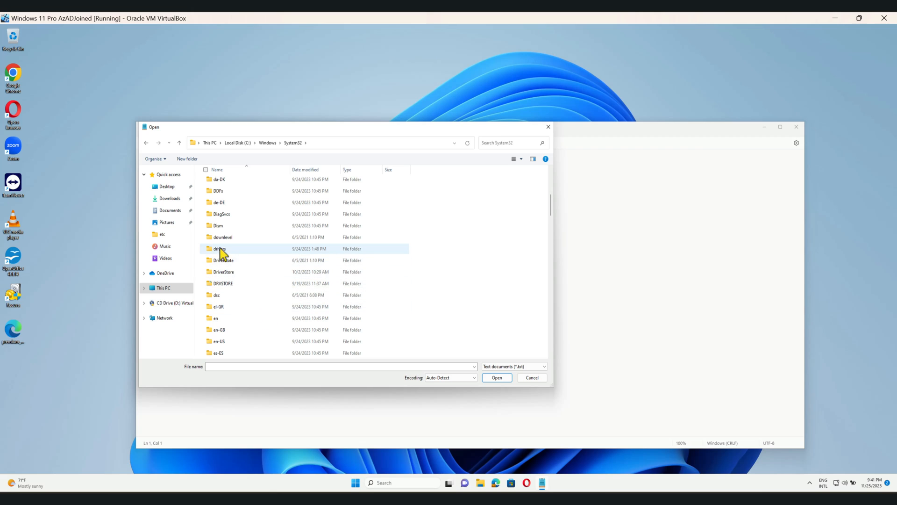
double_click(220, 249)
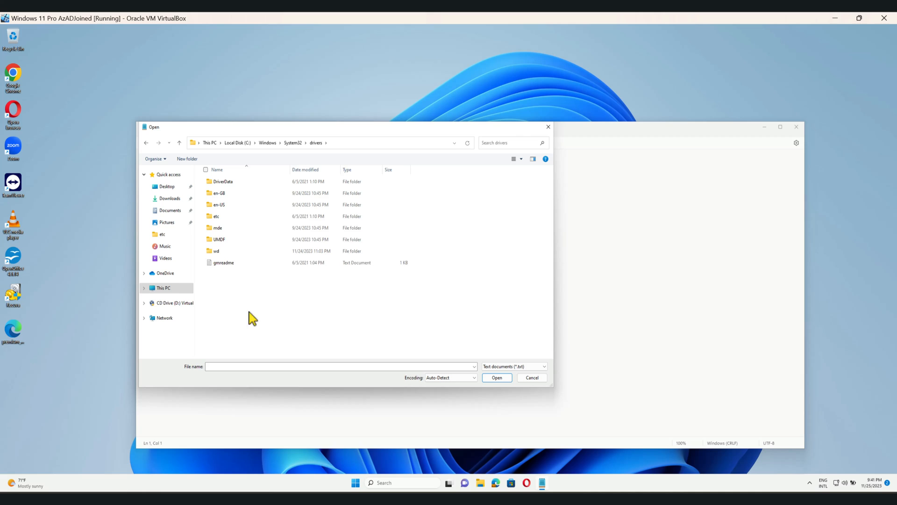
mouse_move(216, 216)
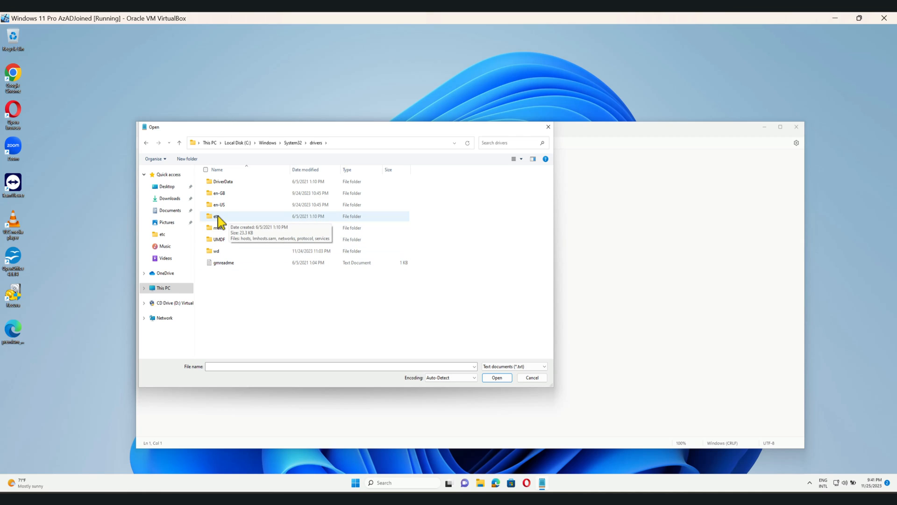
double_click(218, 216)
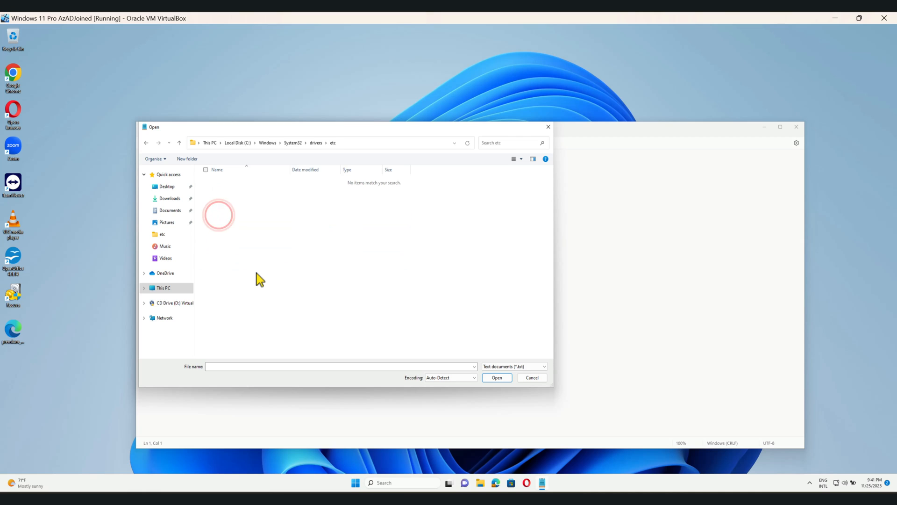
- Switch the file type filter from Text documents to All files, revealing hosts and the others
left_click(513, 367)
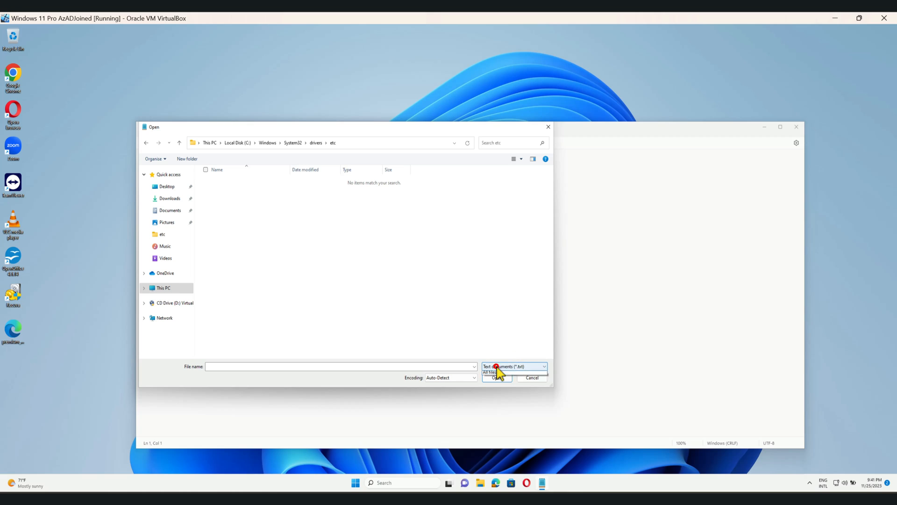
left_click(513, 366)
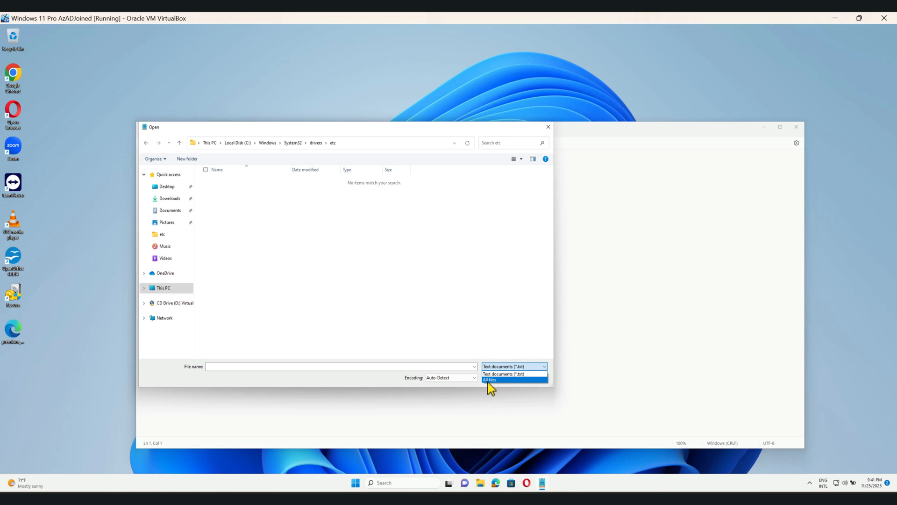
left_click(490, 379)
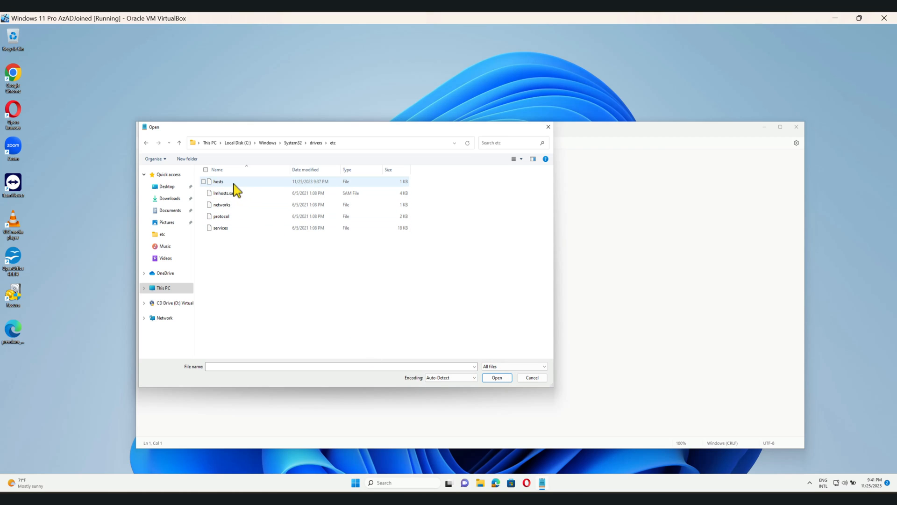
mouse_move(228, 185)
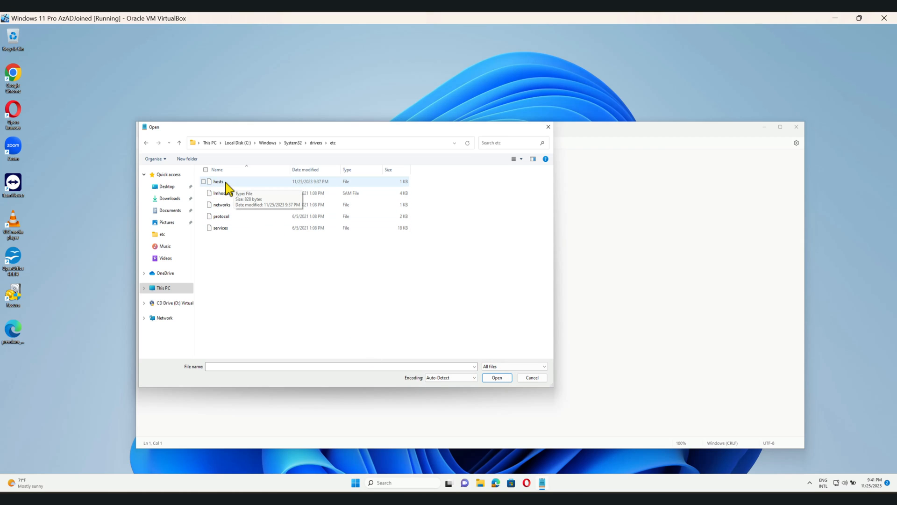
- Load the hosts file, save it, and close Notepad
double_click(218, 181)
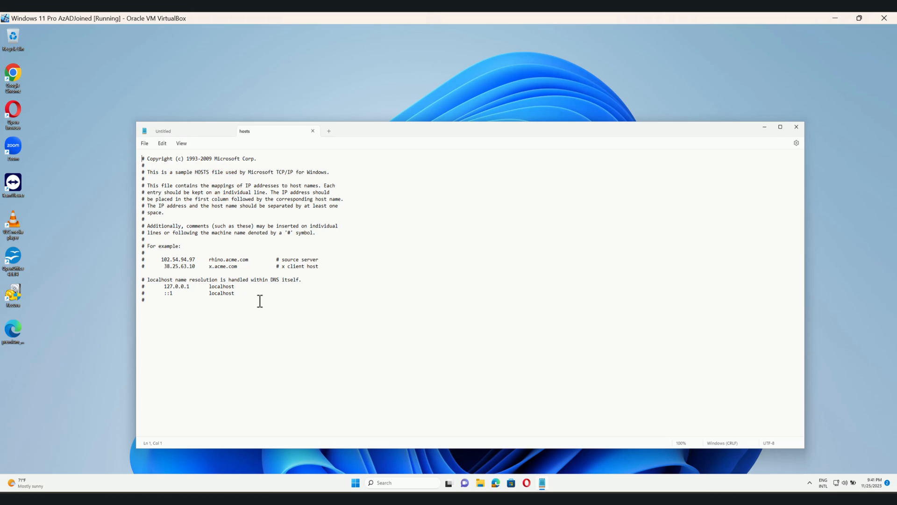
mouse_move(176, 305)
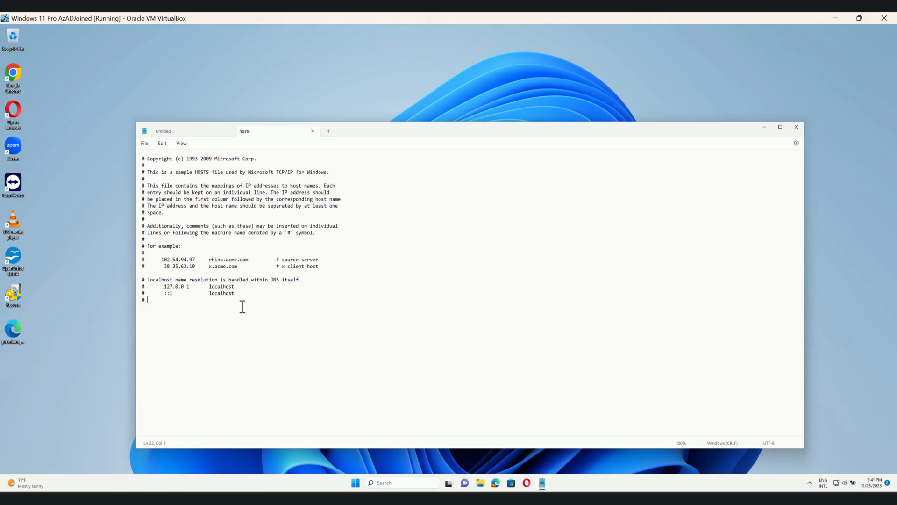
left_click(145, 142)
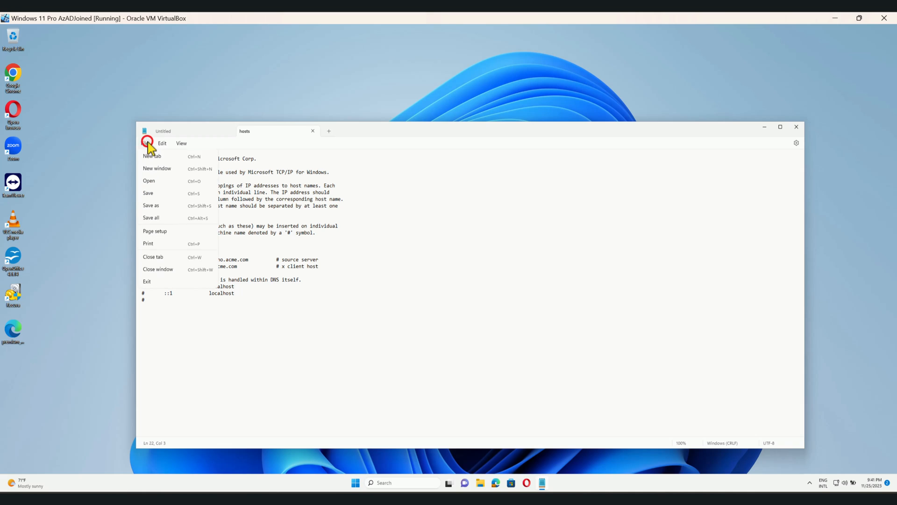
left_click(145, 143)
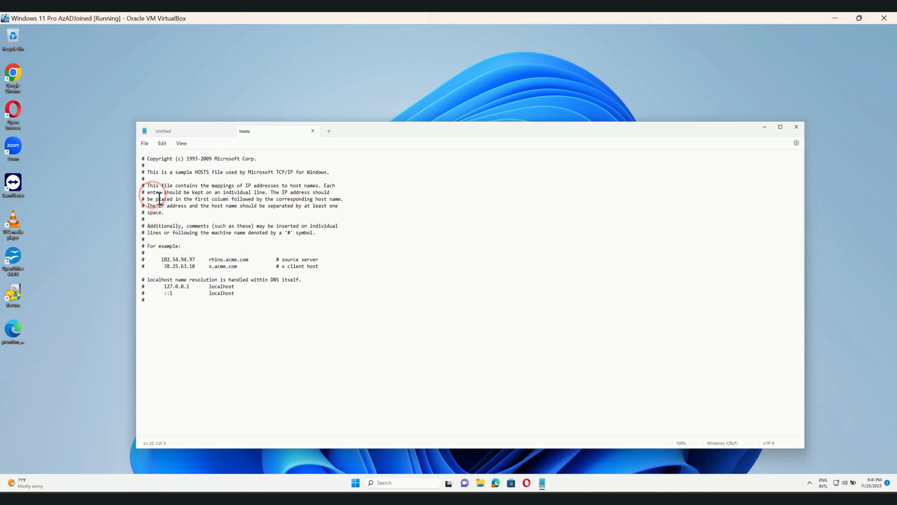
mouse_move(796, 126)
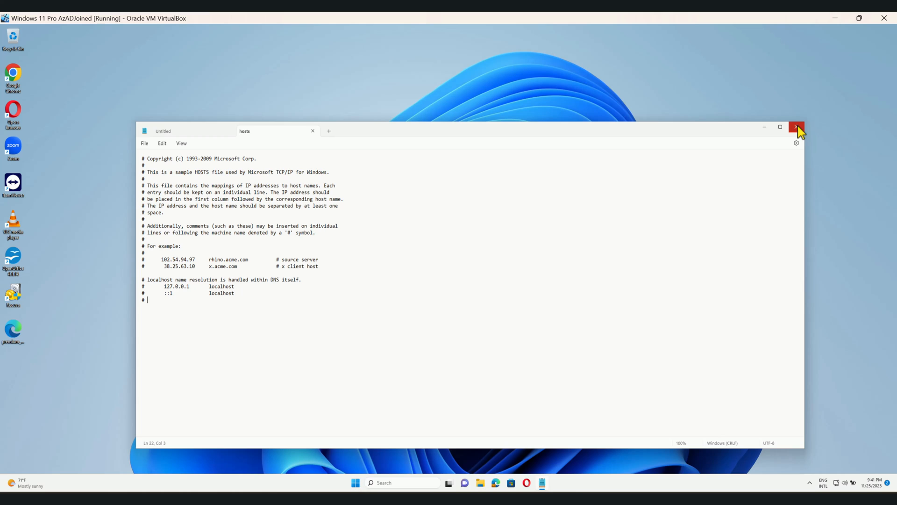
left_click(797, 126)
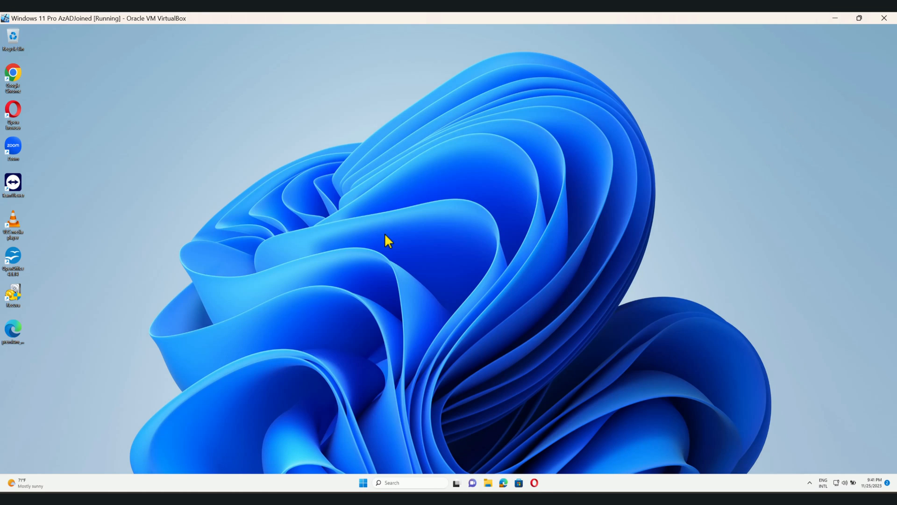